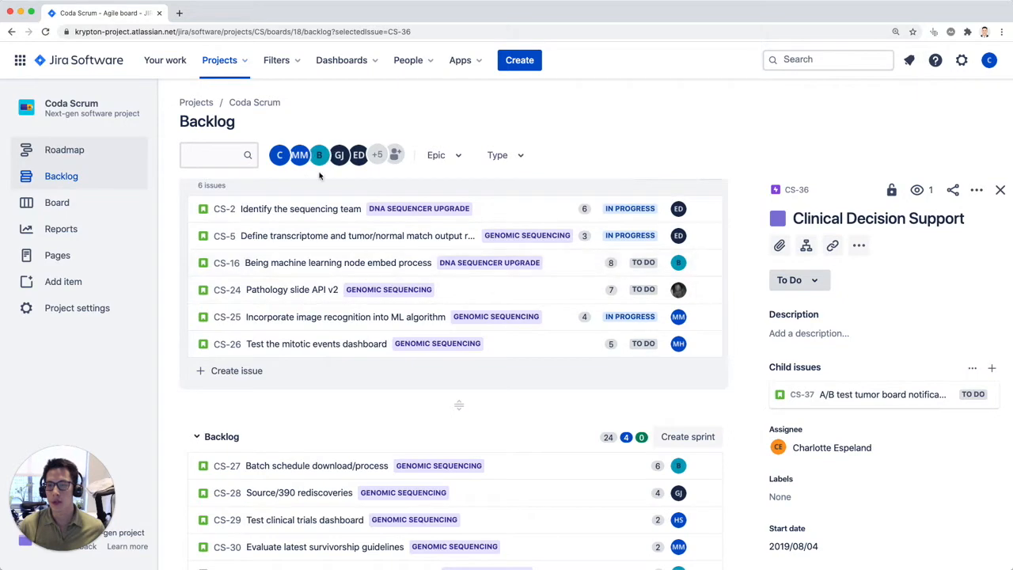
Review the Coda Scrum backlog in Jira and bring up issue CS-8's details
{"action": "scroll", "scroll_direction": "down", "scroll_amount": 3}
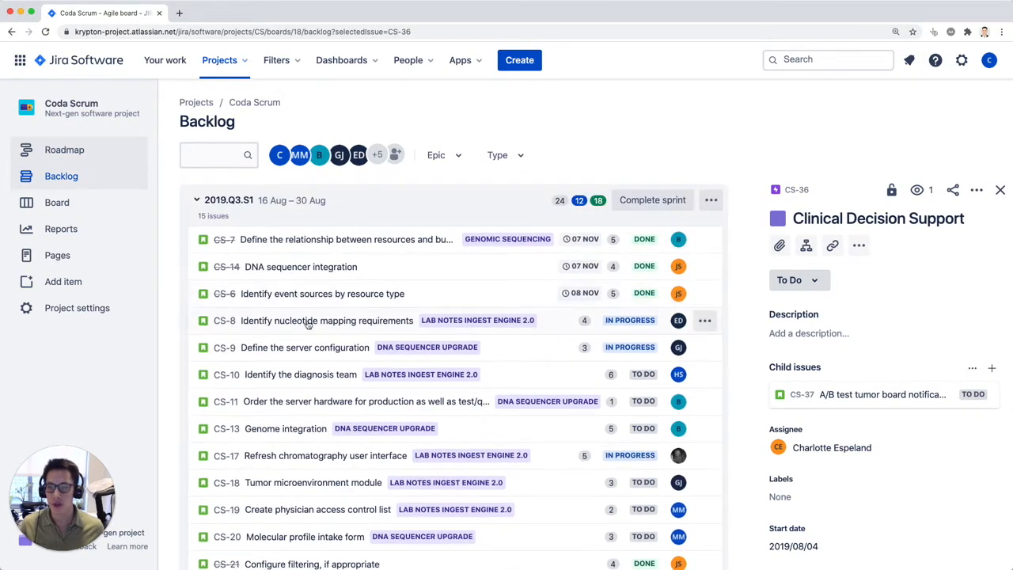
{"action": "left_click", "coordinate": [326, 320]}
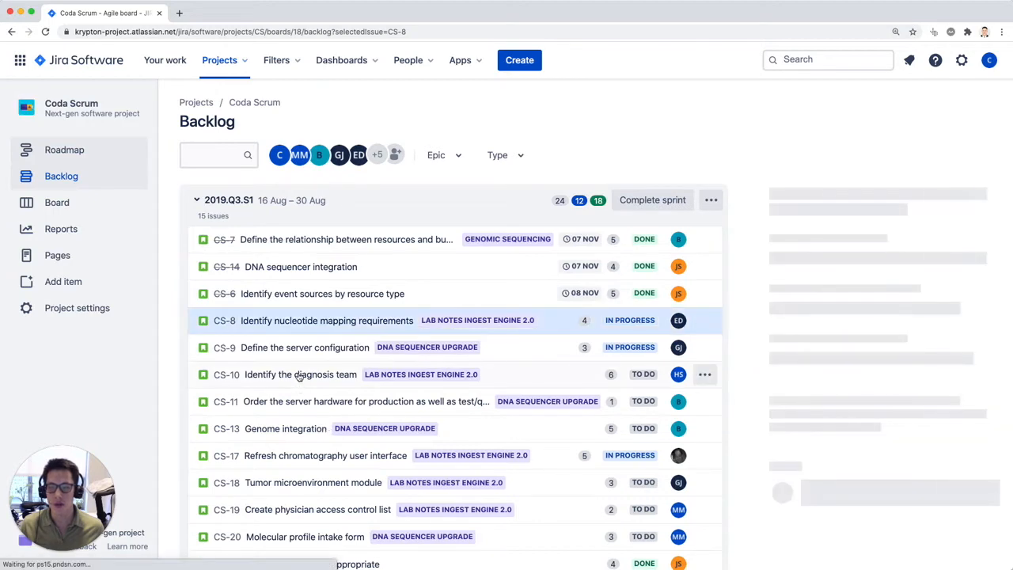
{"action": "left_click", "coordinate": [300, 374]}
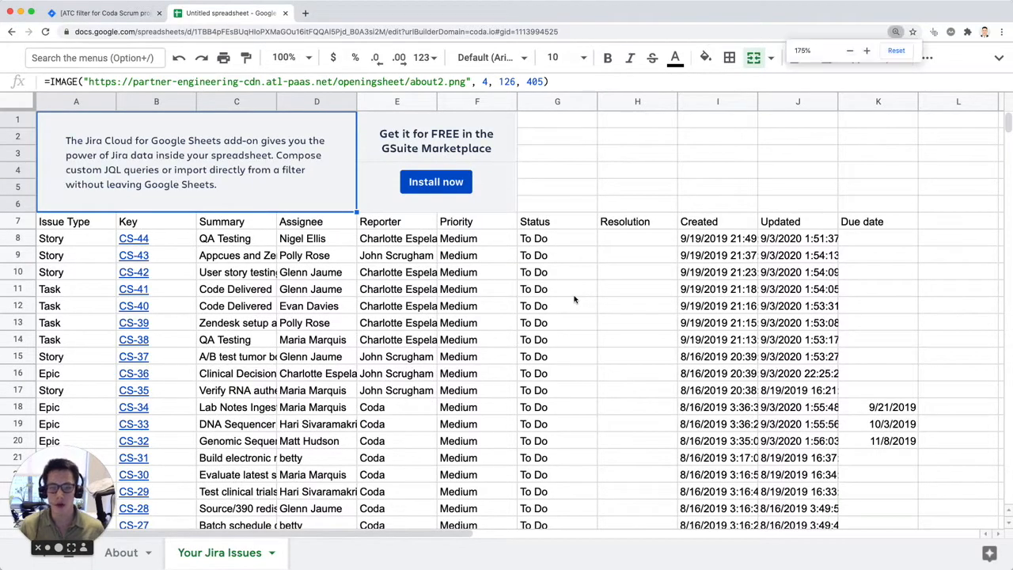
Compare the Your Jira Issues sheet with the 44-issue Coda Scrum Jira filter, then start a new browser tab
{"action": "left_click", "coordinate": [103, 13]}
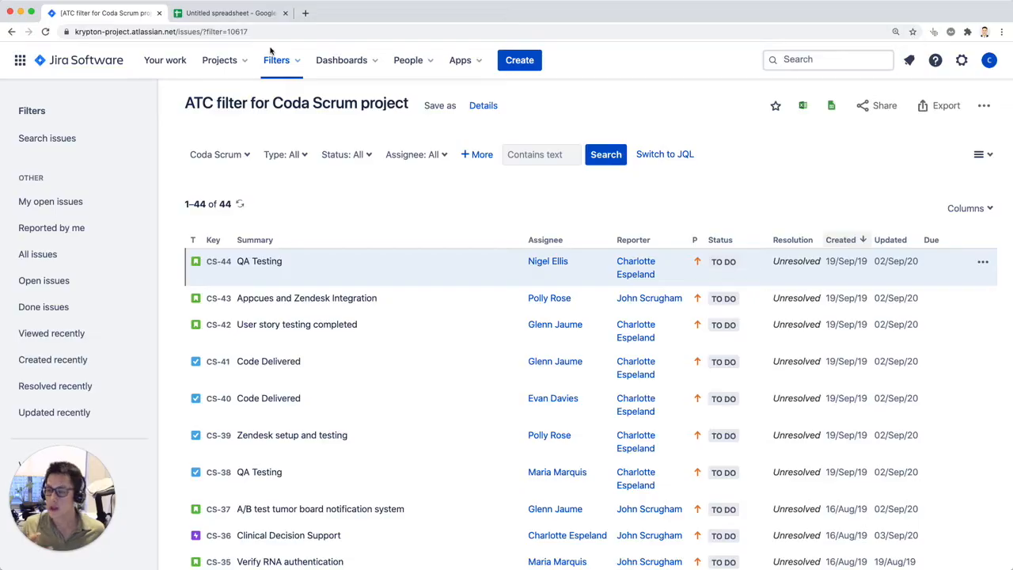
{"action": "left_click", "coordinate": [229, 13]}
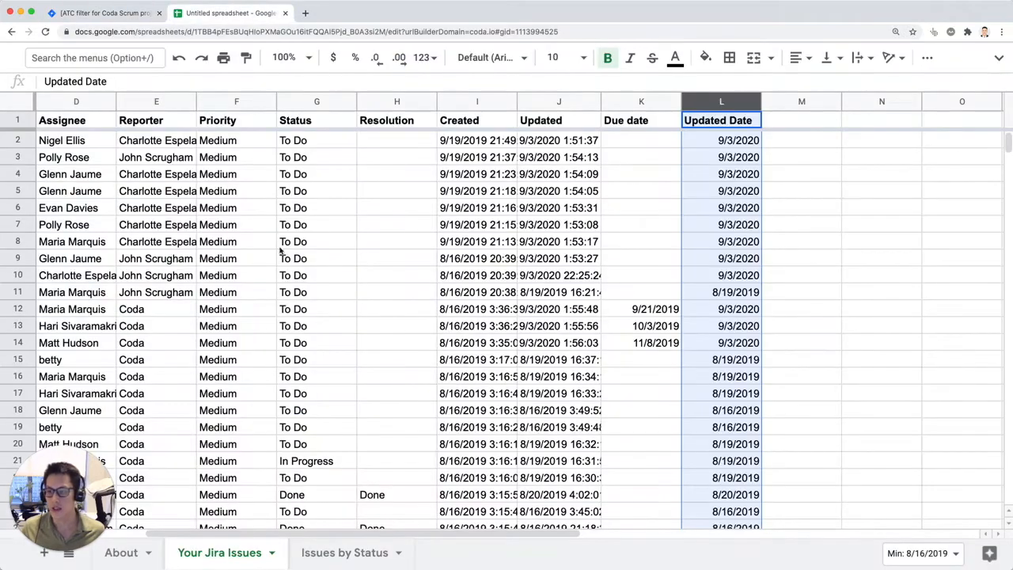
{"action": "left_click", "coordinate": [103, 12]}
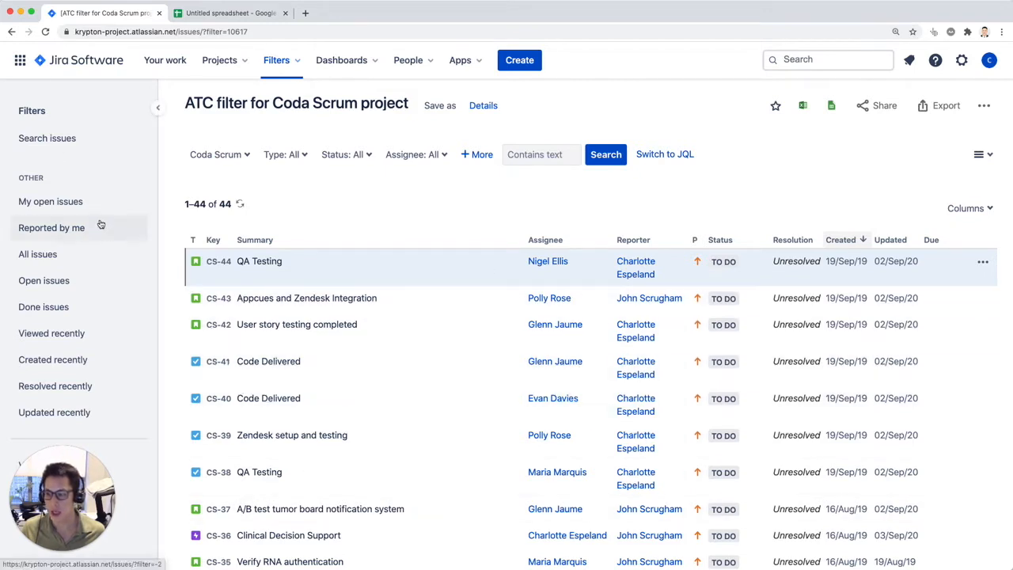
{"action": "left_click", "coordinate": [229, 12]}
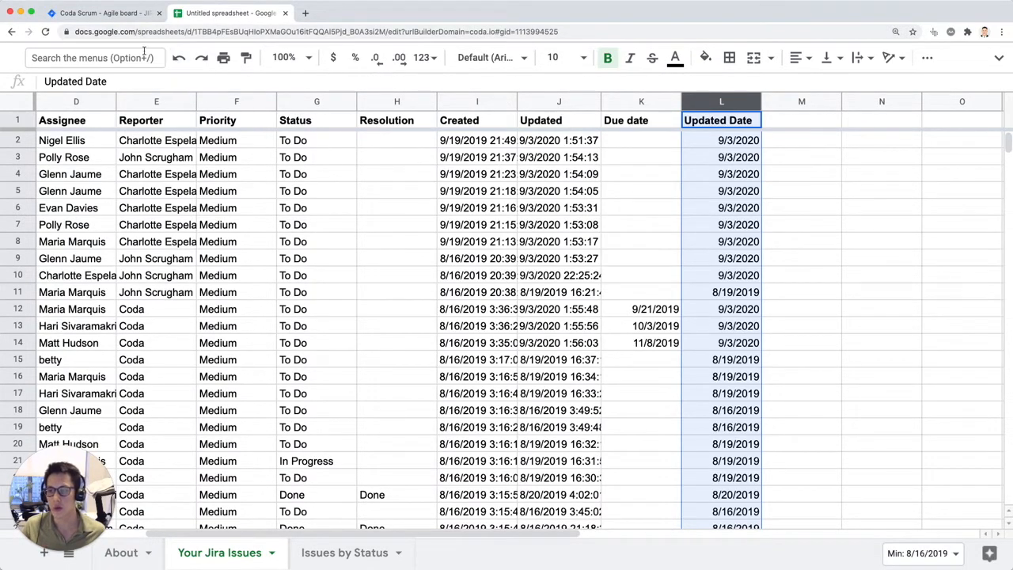
{"action": "left_click", "coordinate": [304, 13]}
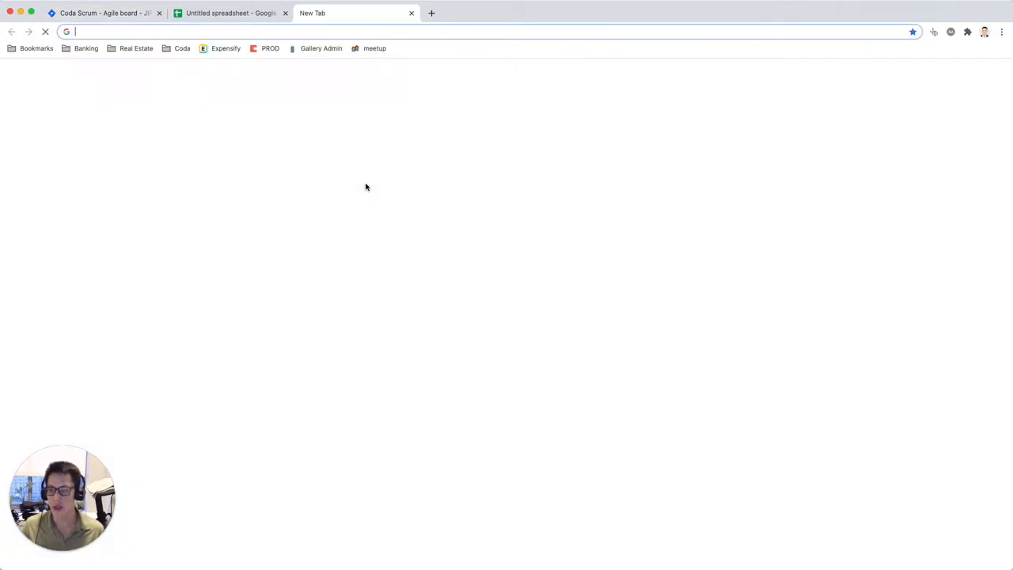
Go to coda. and open the empty Full Backlog doc
{"action": "type", "text": "coda."}
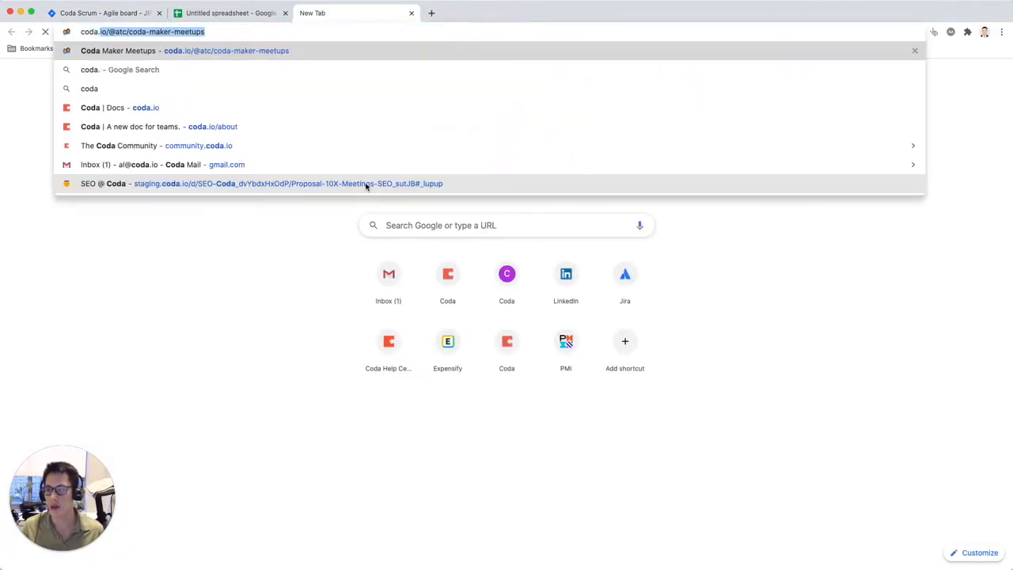
{"action": "type", "text": "Full Backlog"}
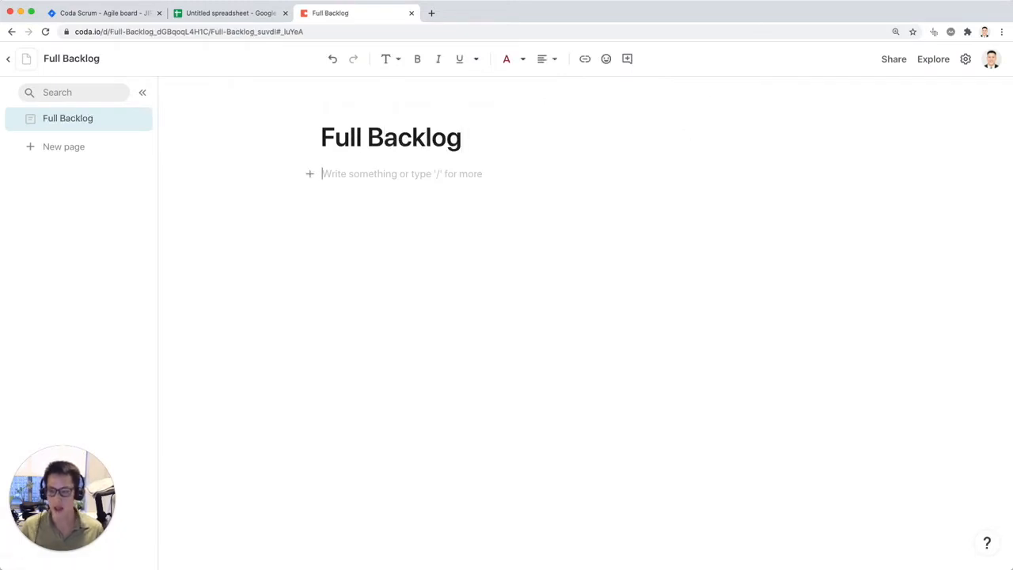
Insert a Jira pack table via /jira that syncs Issues from the Coda Scrum project
{"action": "type", "text": "/jira"}
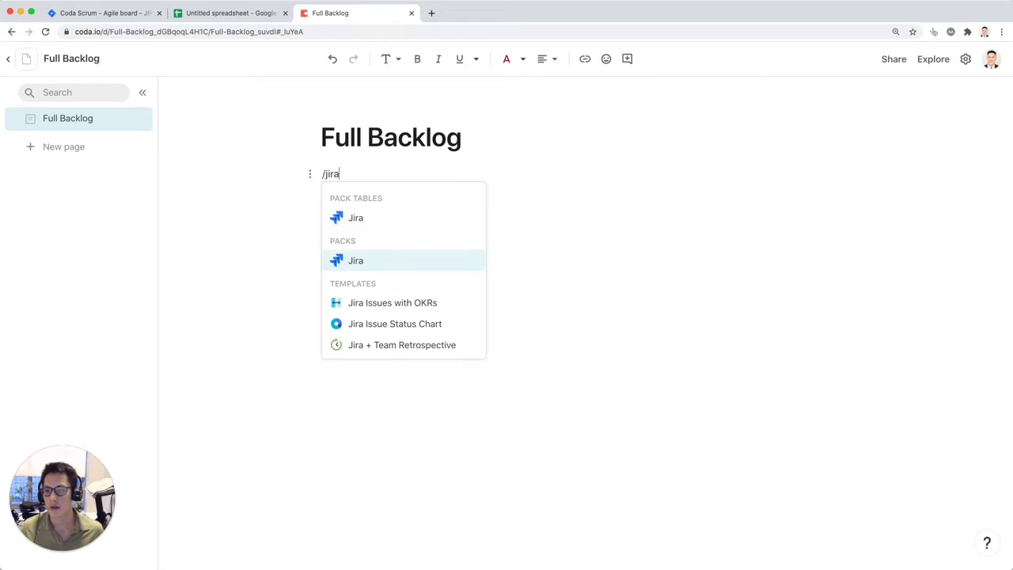
{"action": "left_click", "coordinate": [354, 260]}
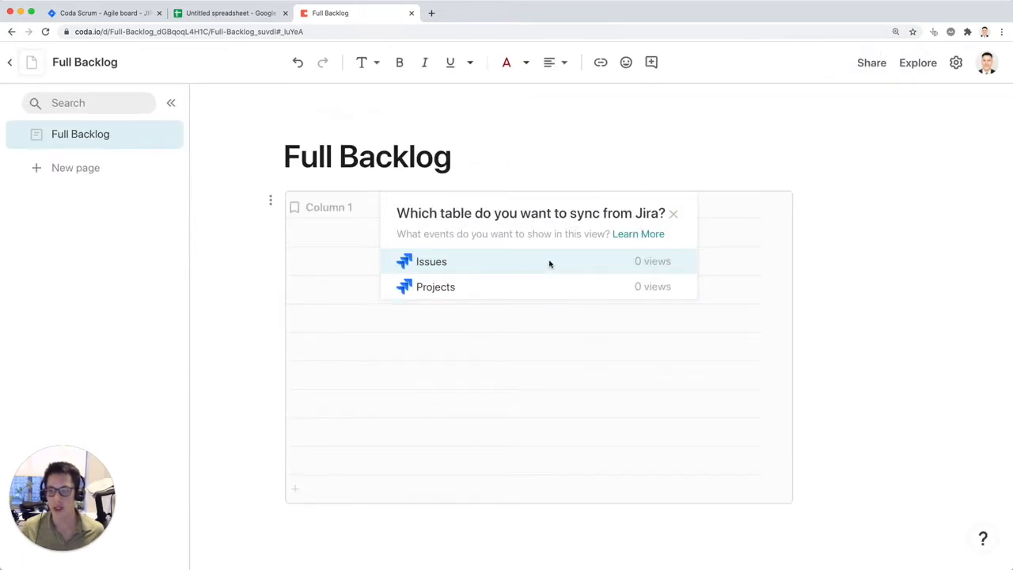
{"action": "left_click", "coordinate": [430, 261]}
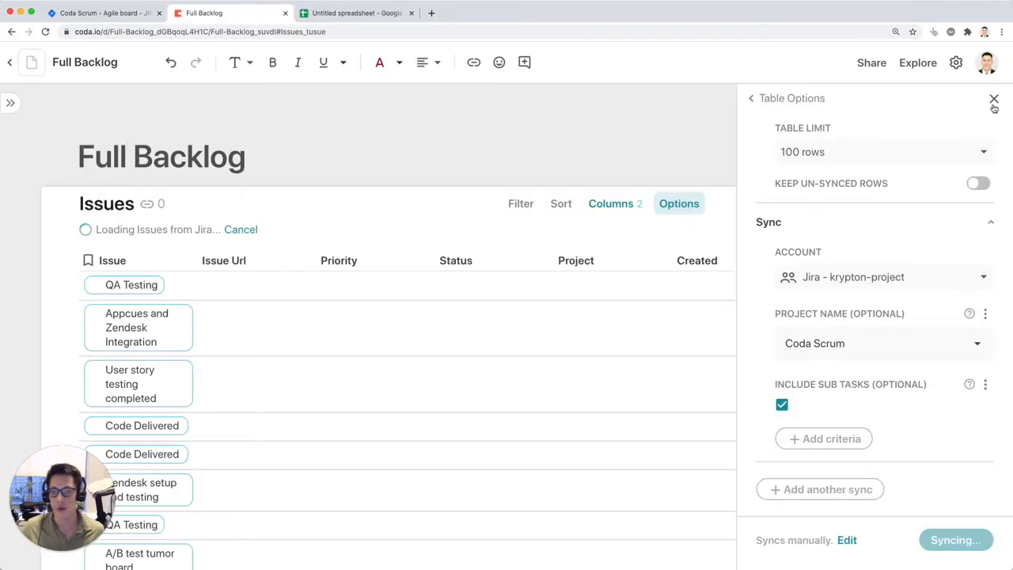
Close the table's sync options, check the Issue Url column menu, and go to Backlog by Status
{"action": "left_click", "coordinate": [993, 98]}
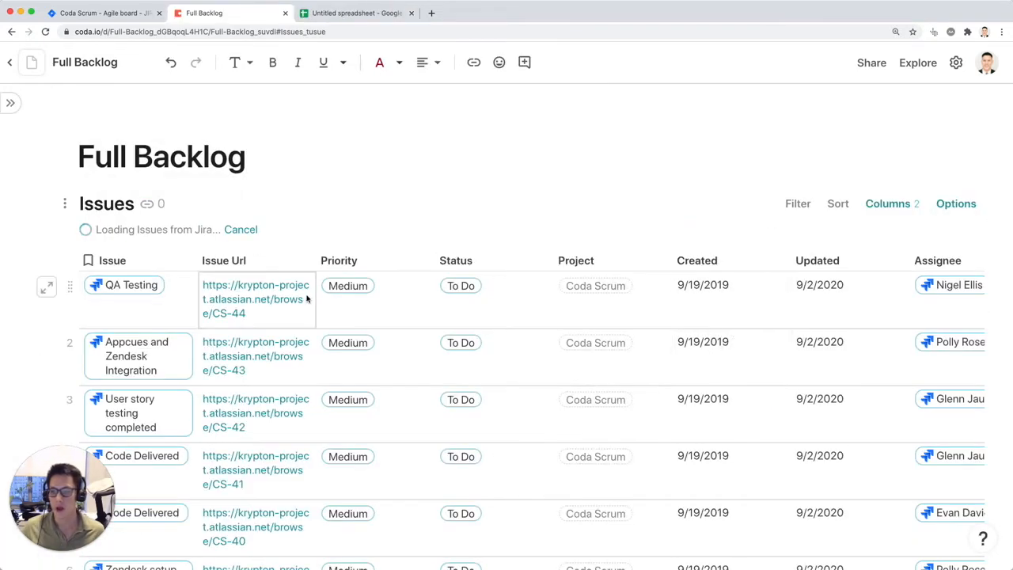
{"action": "left_click", "coordinate": [290, 260]}
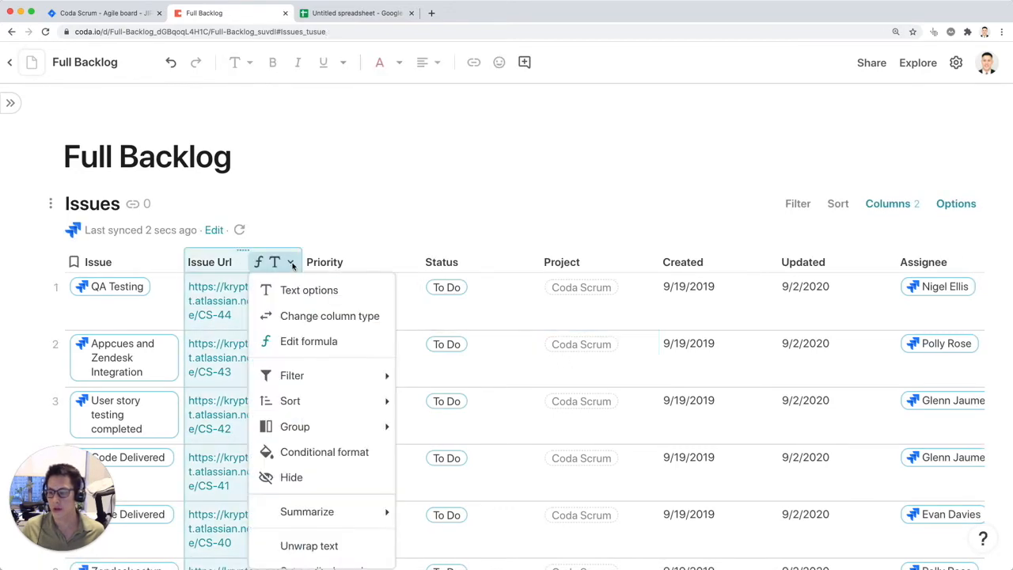
{"action": "left_click", "coordinate": [103, 13]}
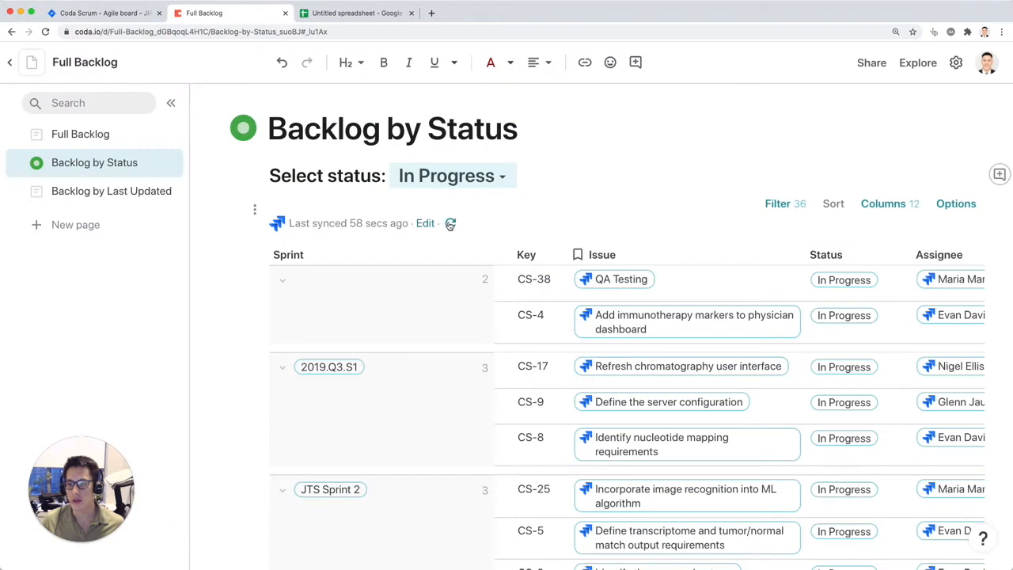
Refresh the Jira sync on the Backlog by Status table and switch to Backlog by Last Updated
{"action": "left_click", "coordinate": [449, 223]}
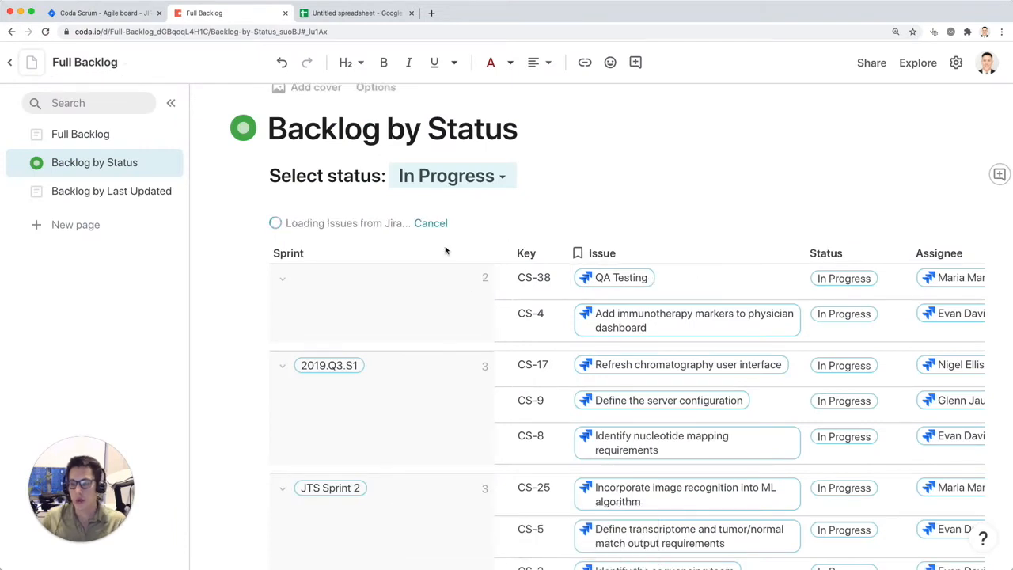
{"action": "left_click", "coordinate": [687, 320]}
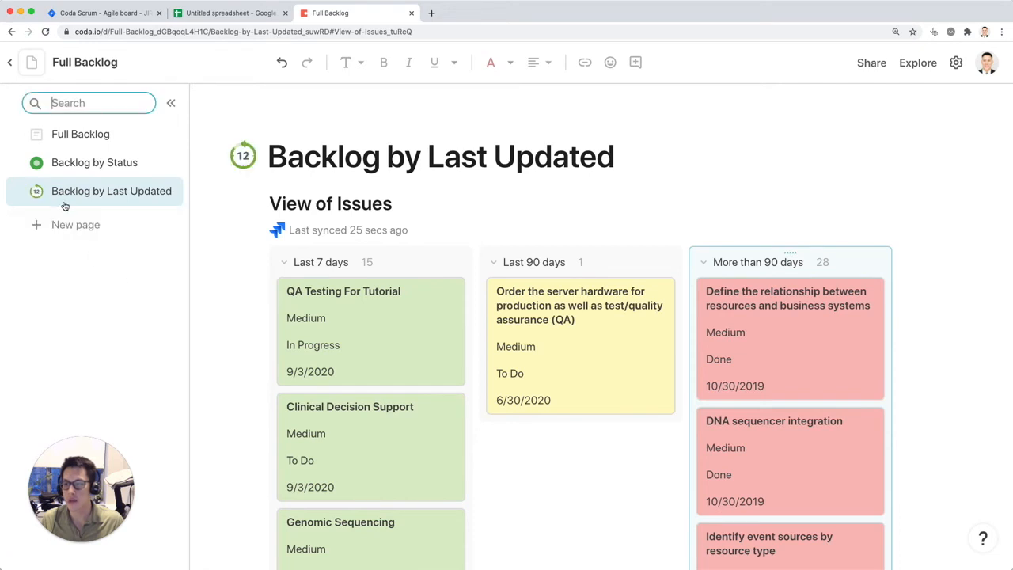
Inspect the Full Backlog issues table's right-hand columns, then return to Backlog by Status
{"action": "left_click", "coordinate": [79, 133]}
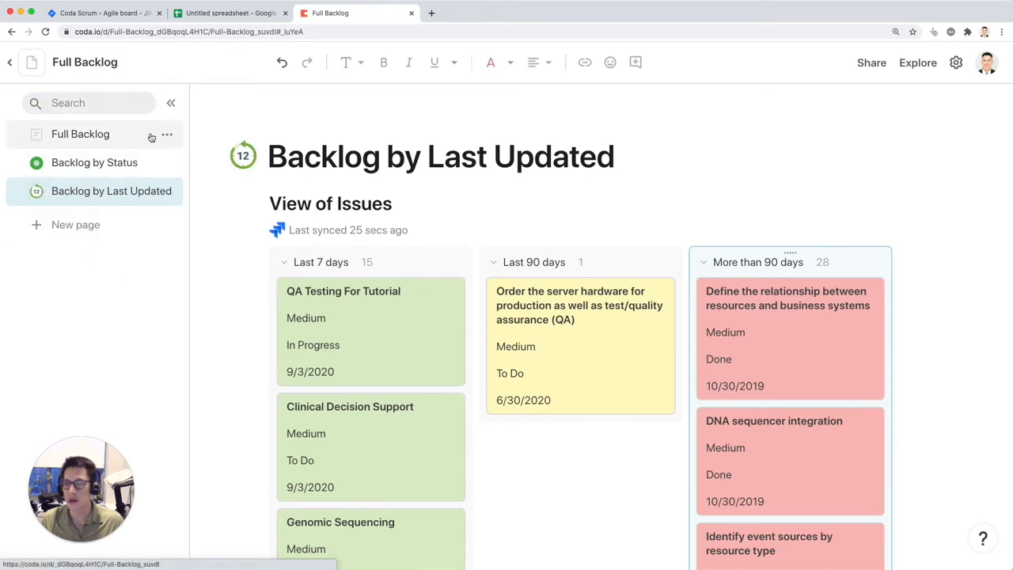
{"action": "left_click", "coordinate": [79, 133]}
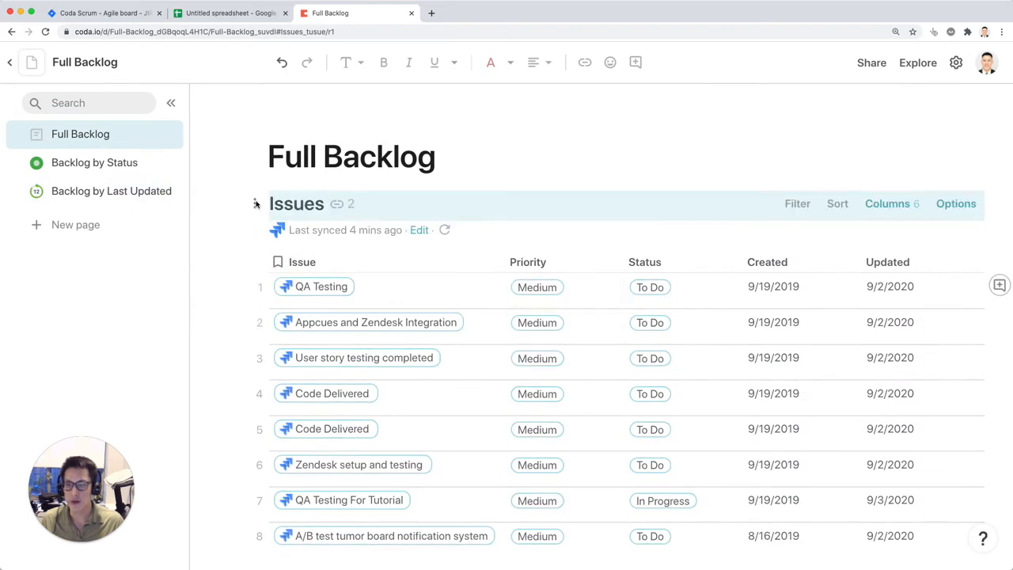
{"action": "scroll", "scroll_direction": "right", "scroll_amount": 3}
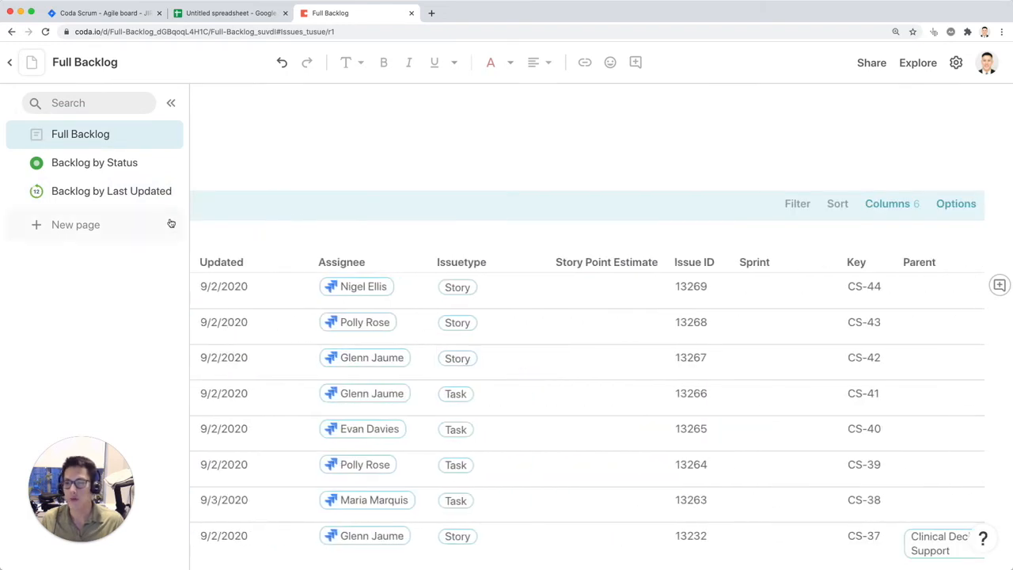
{"action": "mouse_move", "coordinate": [155, 221]}
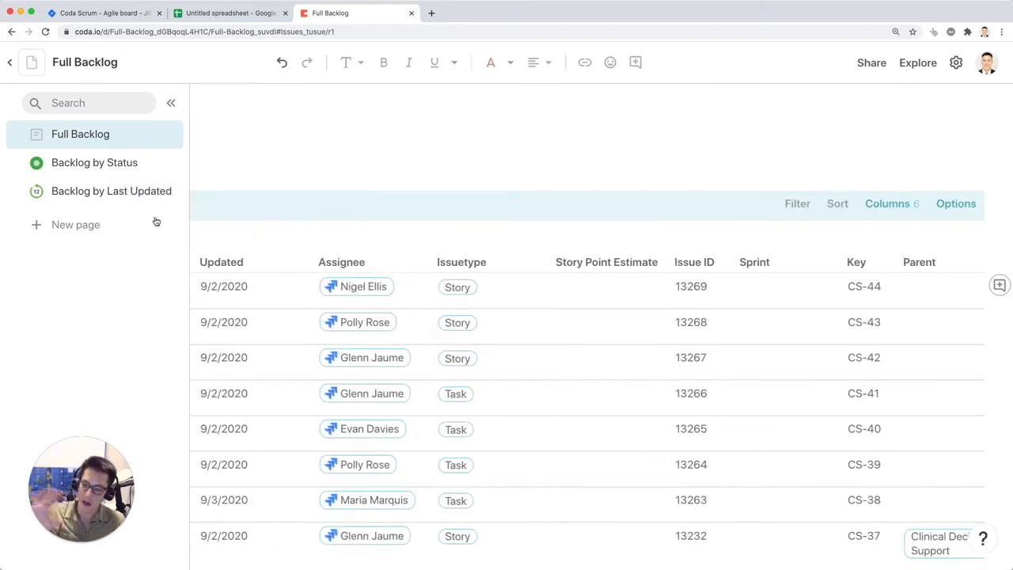
{"action": "left_click", "coordinate": [95, 162]}
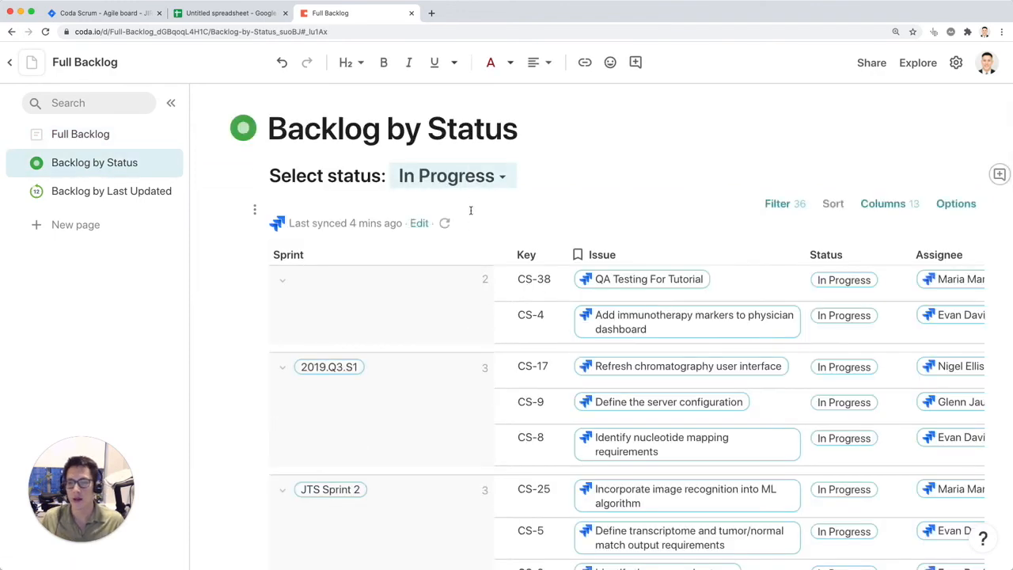